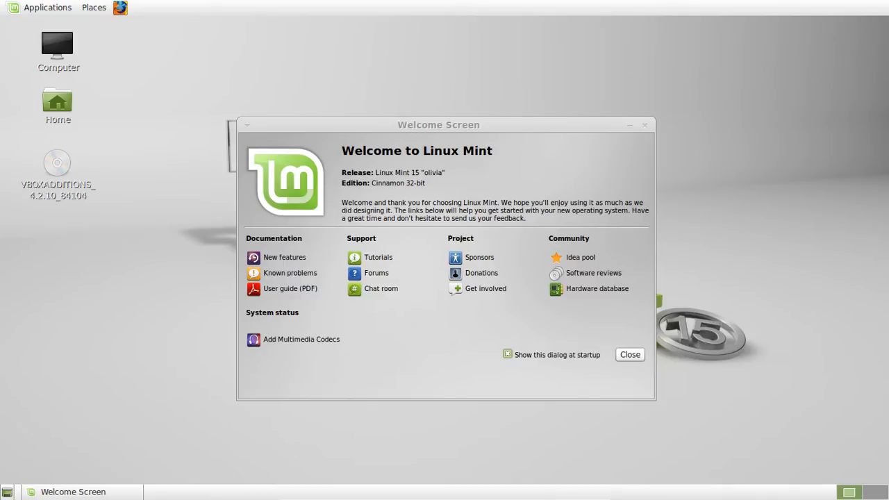
mouse_move(642, 129)
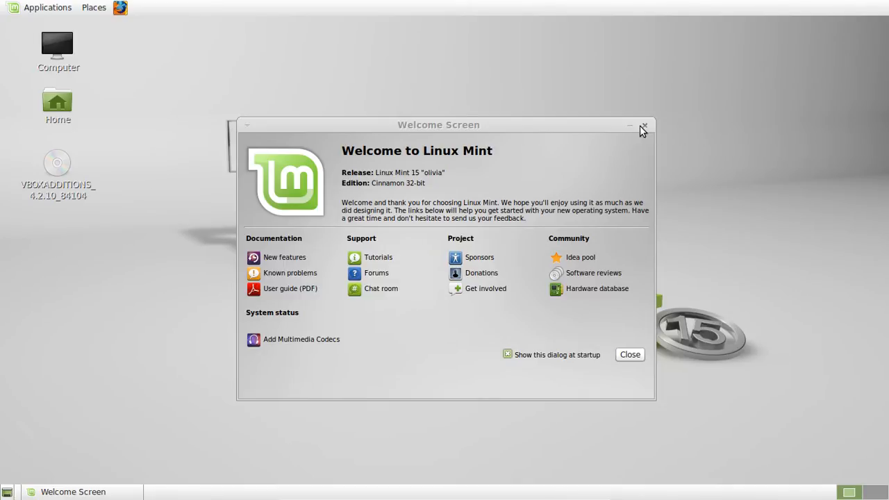
- Close the Welcome Screen, then briefly show and dismiss the Applications menu
click(645, 126)
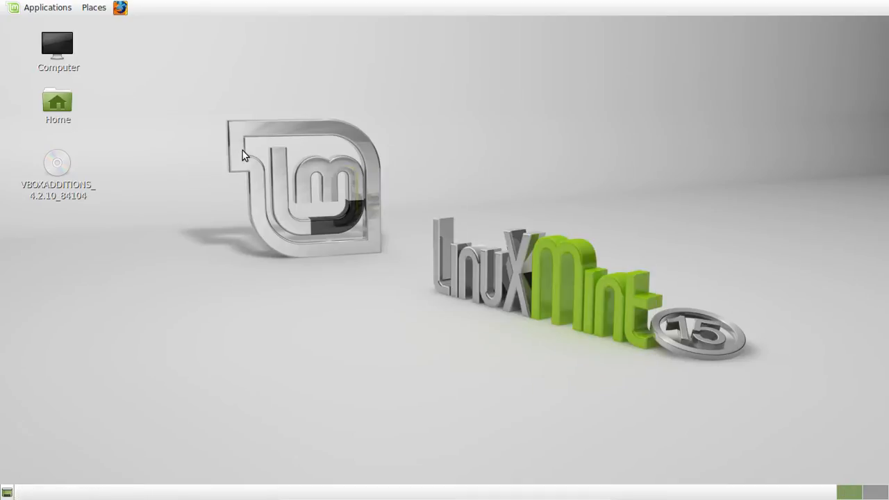
click(48, 8)
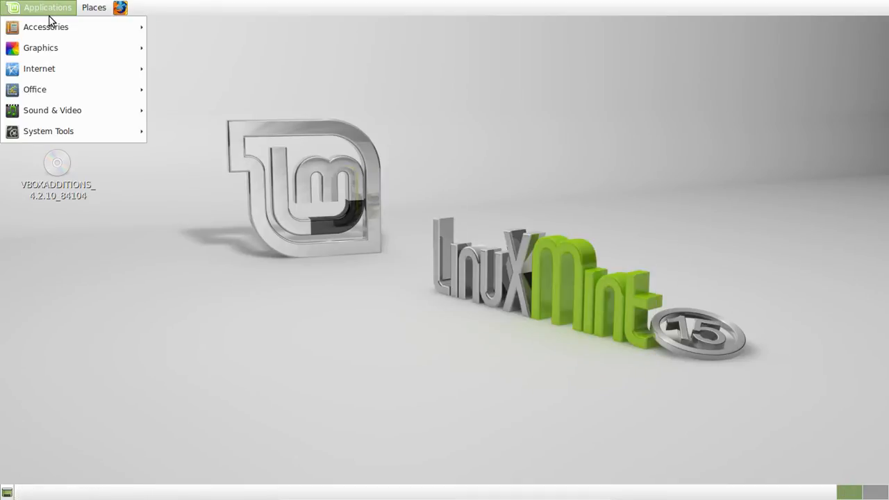
click(473, 145)
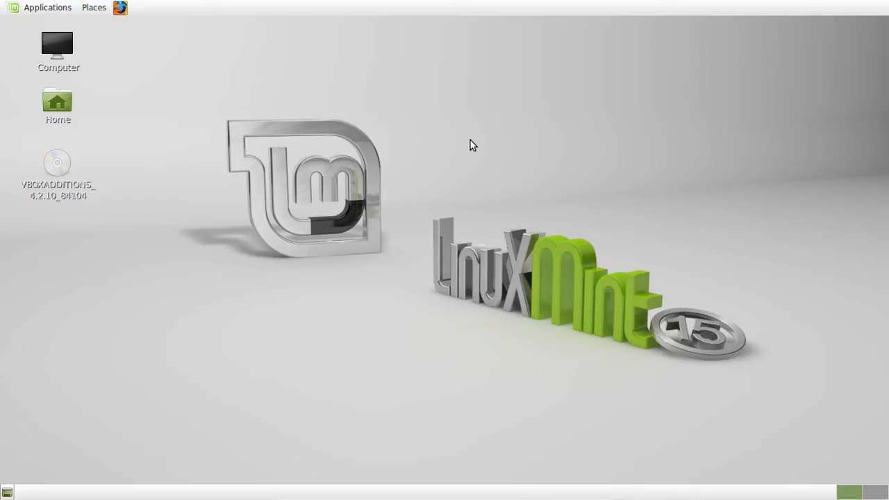
mouse_move(331, 143)
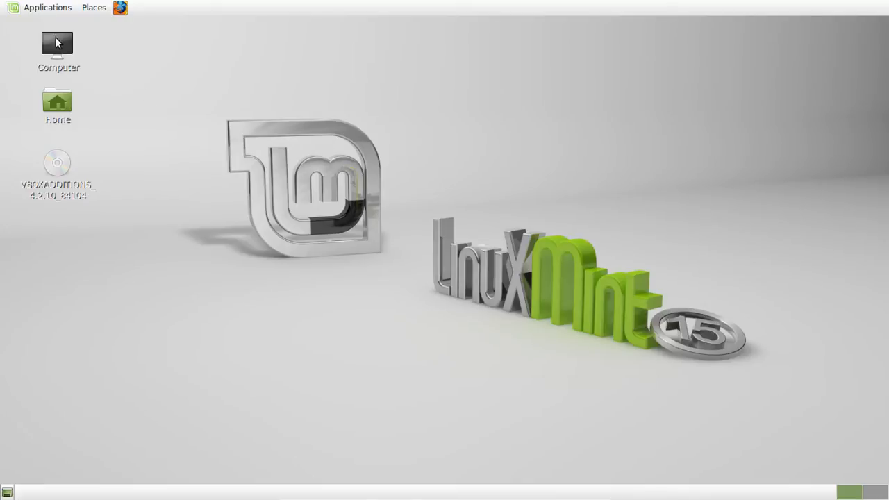
- Browse the Computer's file system and enter the usr folder via type-ahead 'usr'
double_click(57, 43)
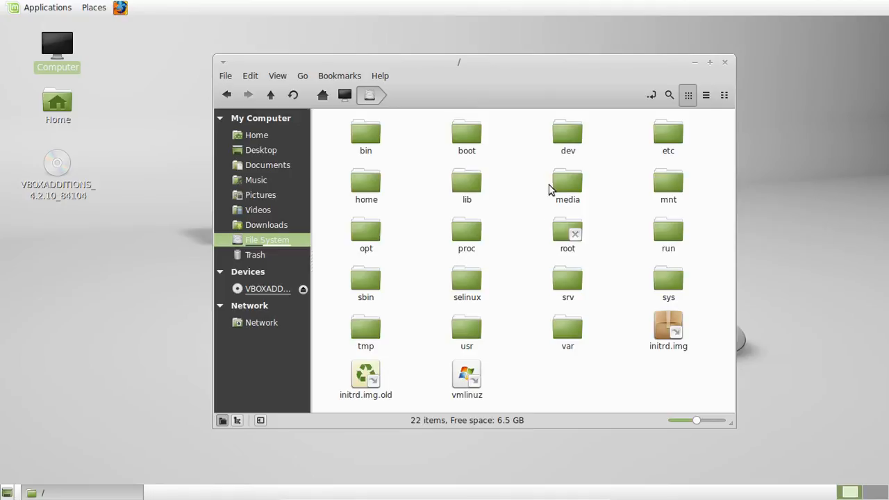
text(u)
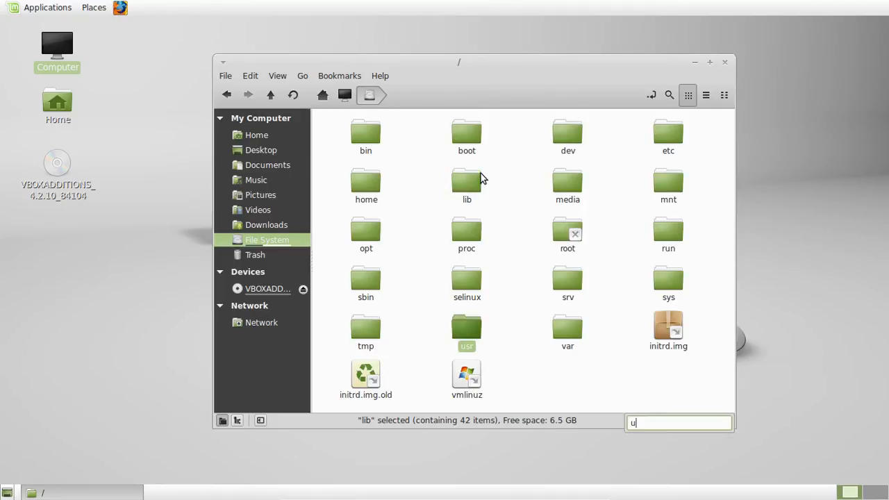
text(sr)
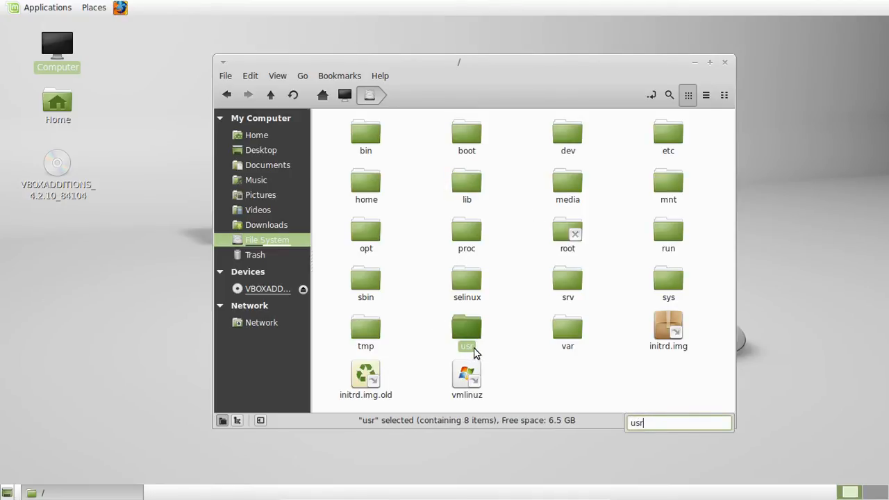
double_click(467, 332)
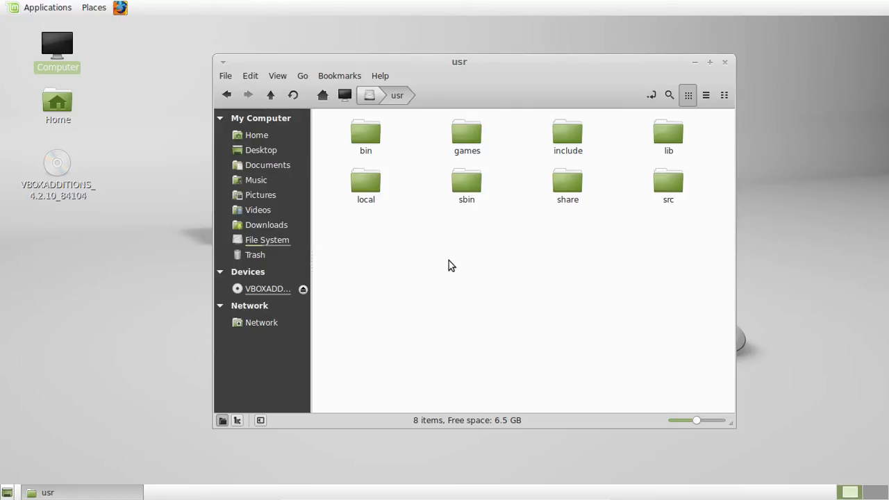
- Enter the usr/bin folder with its 1,590 binaries and move the window further left
double_click(365, 132)
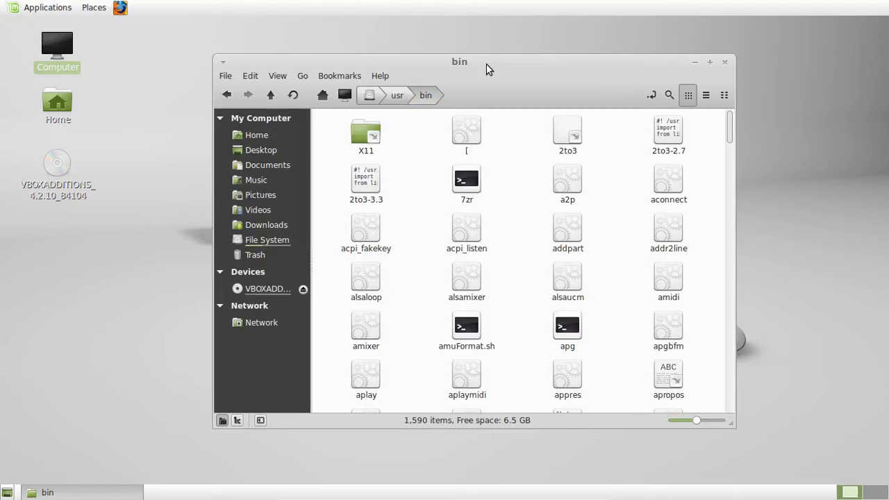
drag(458, 61, 416, 68)
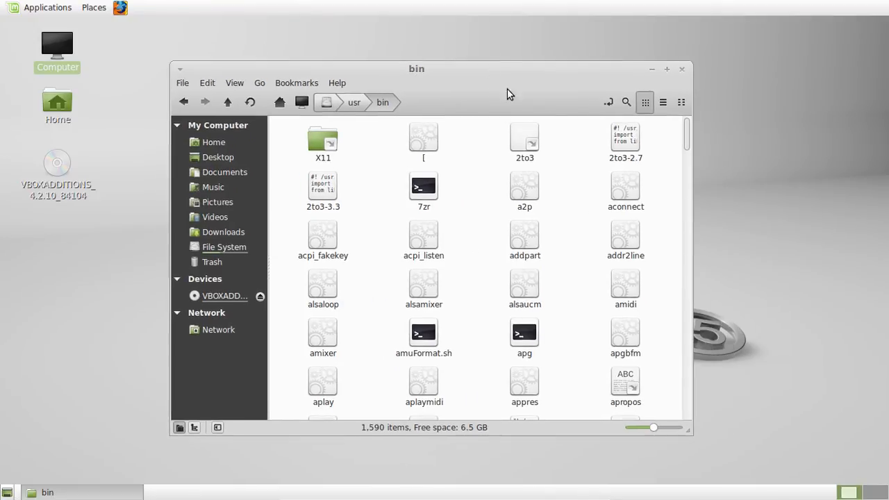
- Scroll through the bin binaries and type-ahead 'tra' to locate transmission-gtk
scroll(down, 3)
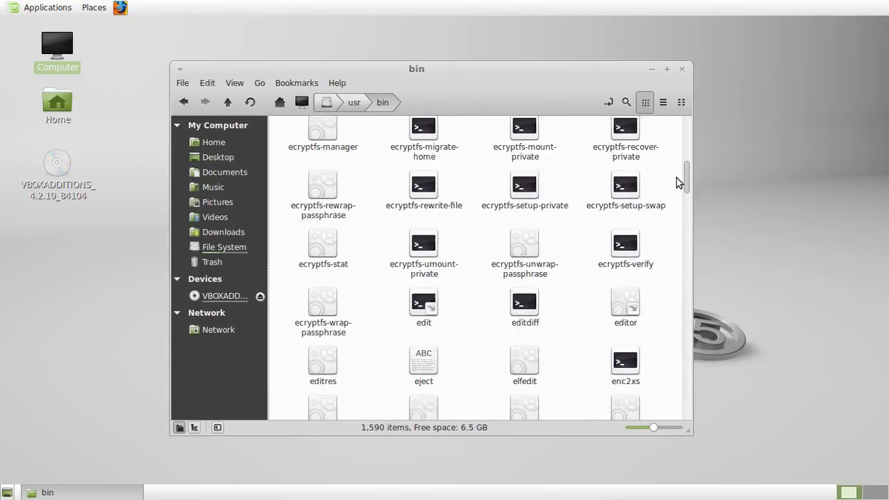
scroll(down, 3)
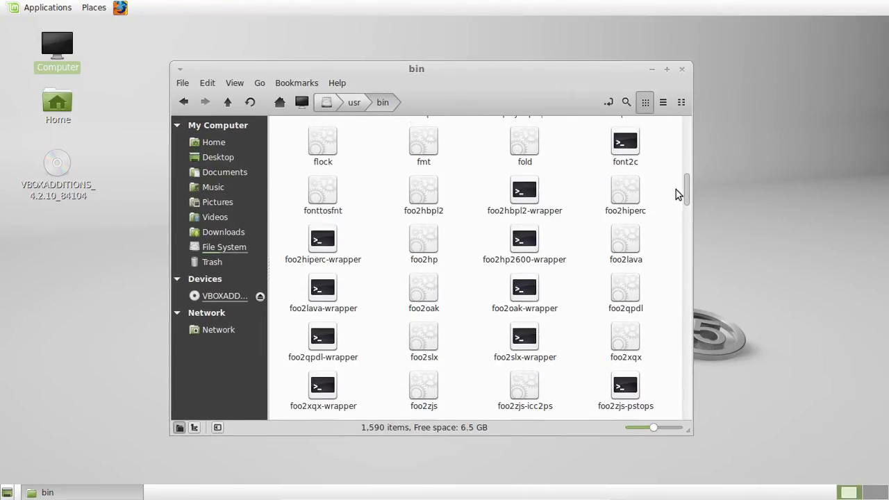
scroll(down, 3)
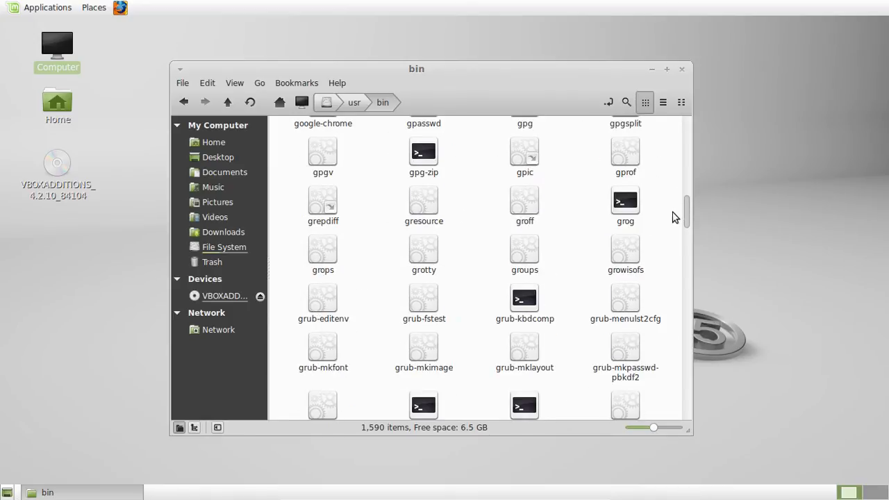
scroll(down, 3)
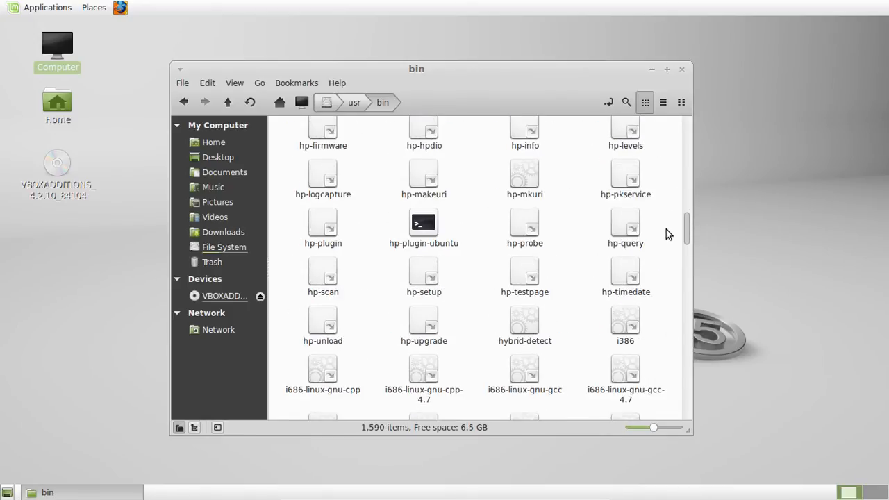
scroll(down, 3)
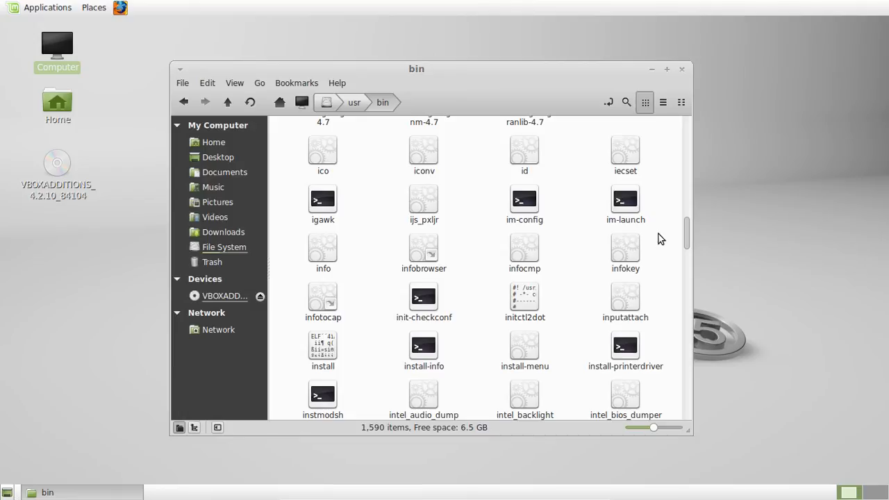
scroll(down, 3)
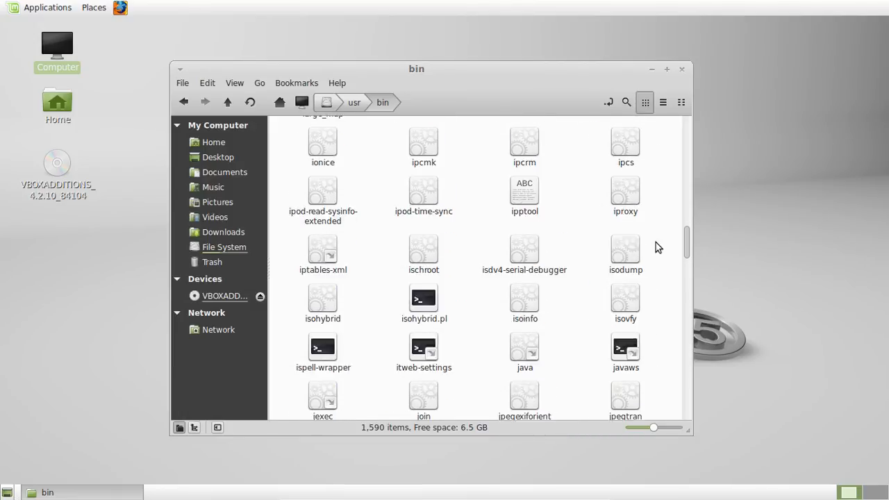
scroll(down, 3)
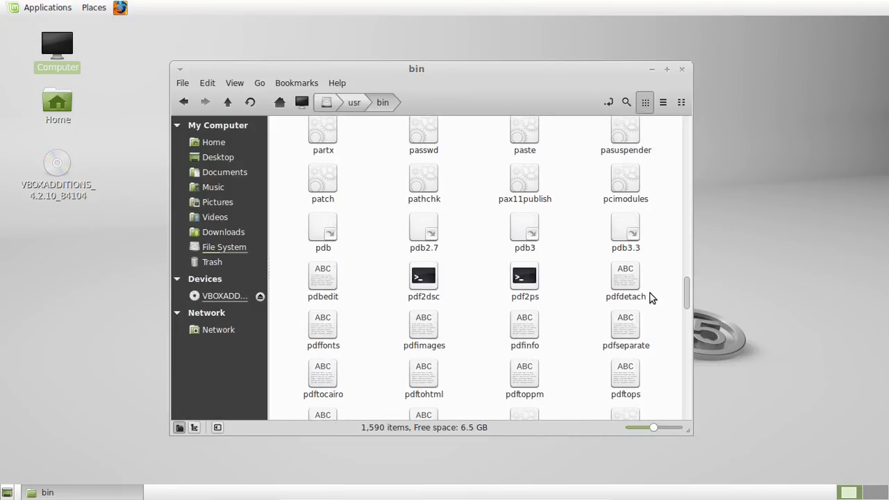
text(tra)
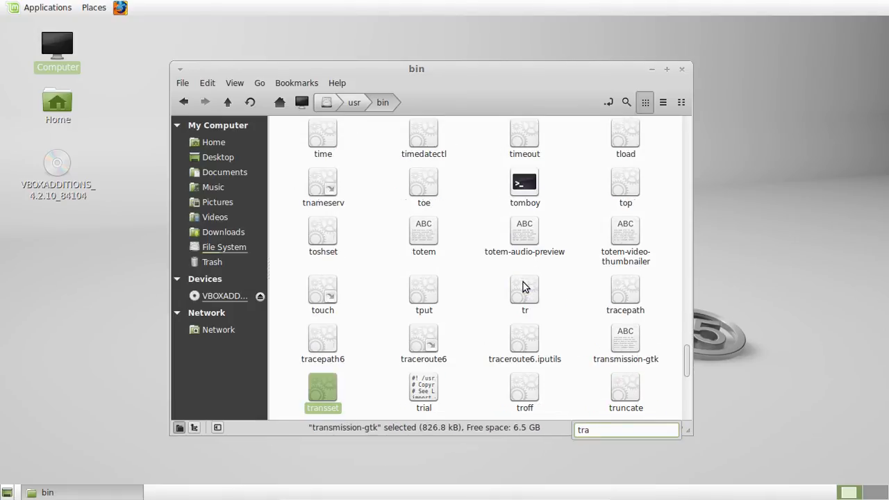
click(625, 345)
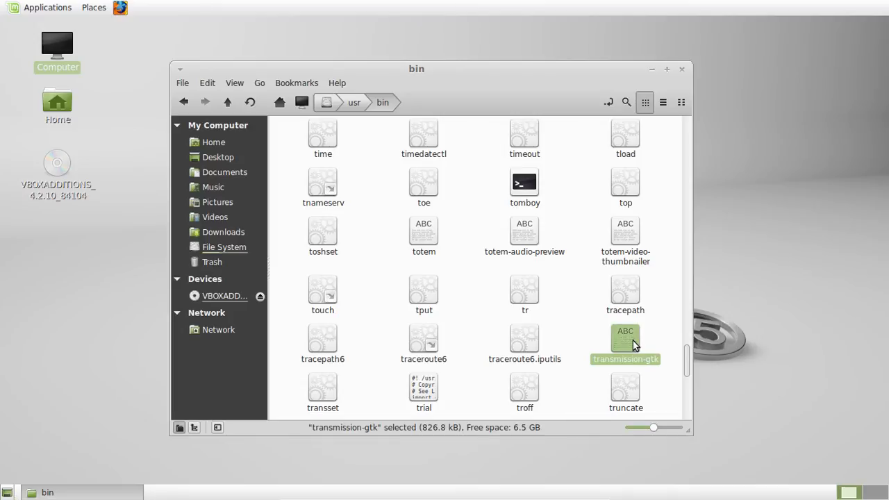
mouse_move(672, 317)
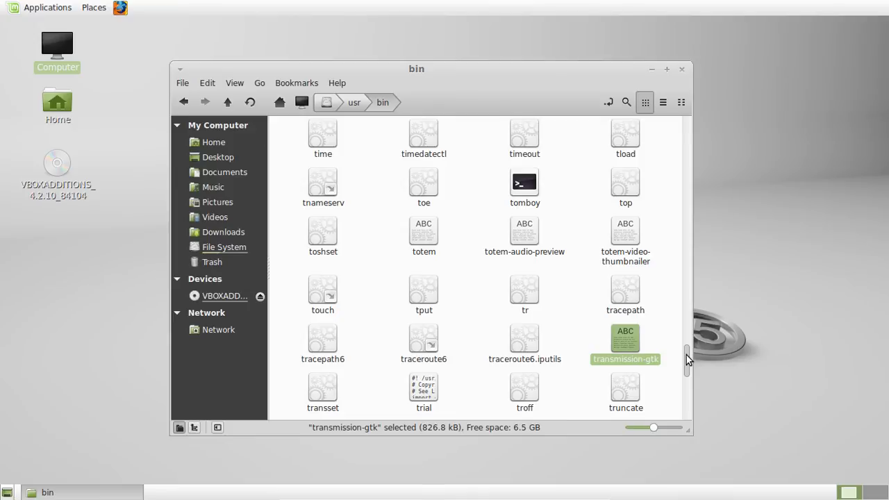
scroll(up, 3)
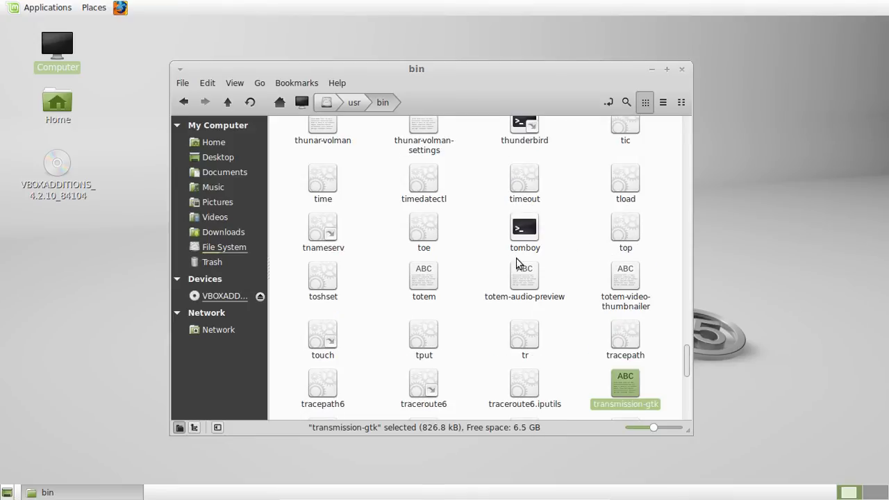
click(525, 228)
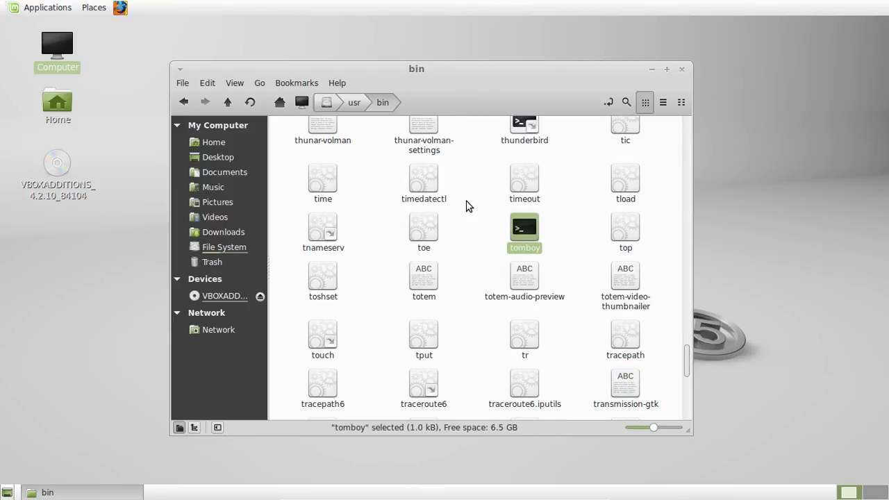
scroll(up, 3)
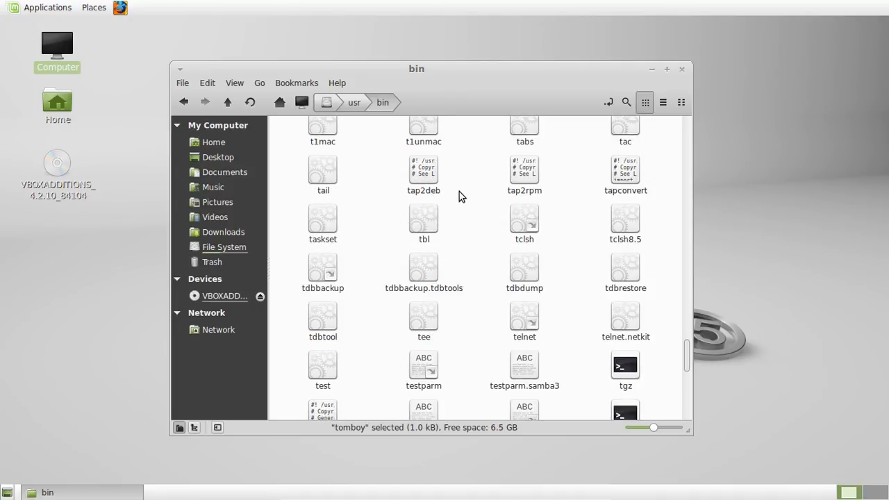
mouse_move(456, 179)
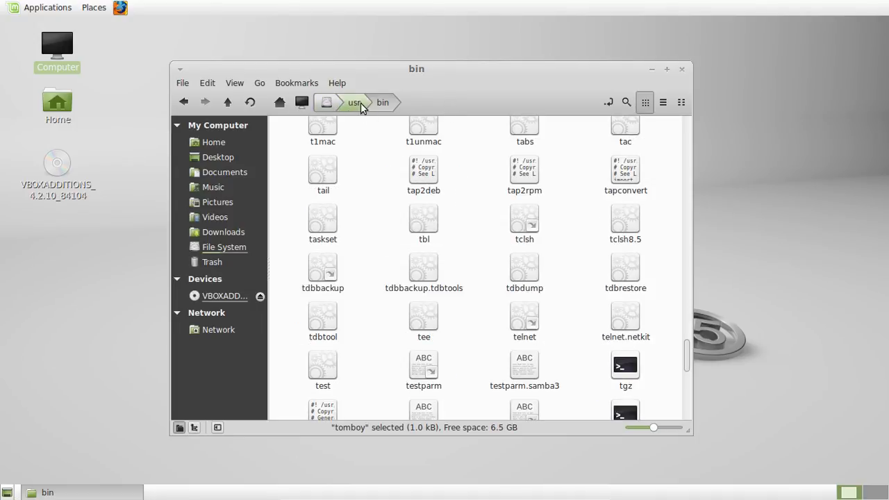
- Shift the usr/bin window slightly right and up on the desktop
drag(417, 68, 427, 53)
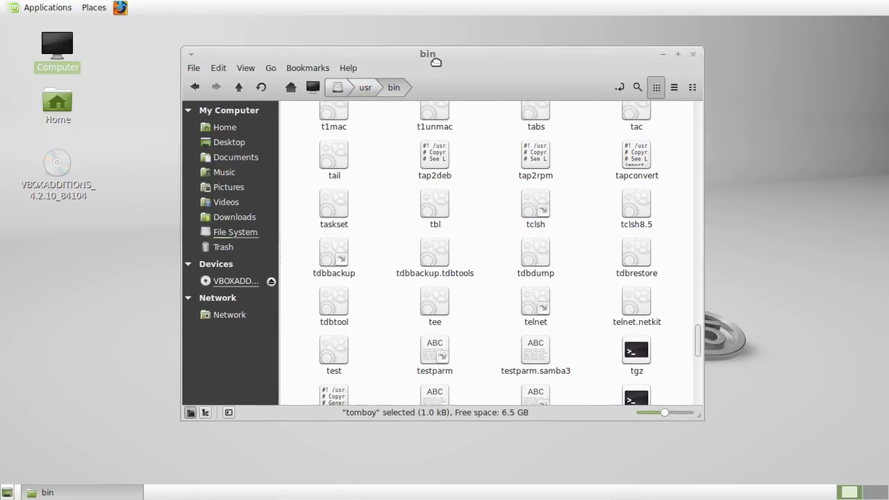
mouse_move(436, 67)
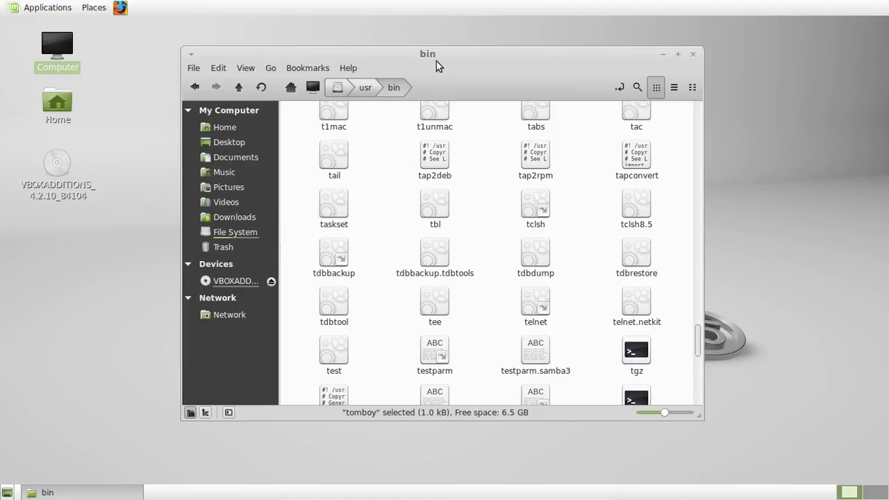
mouse_move(472, 65)
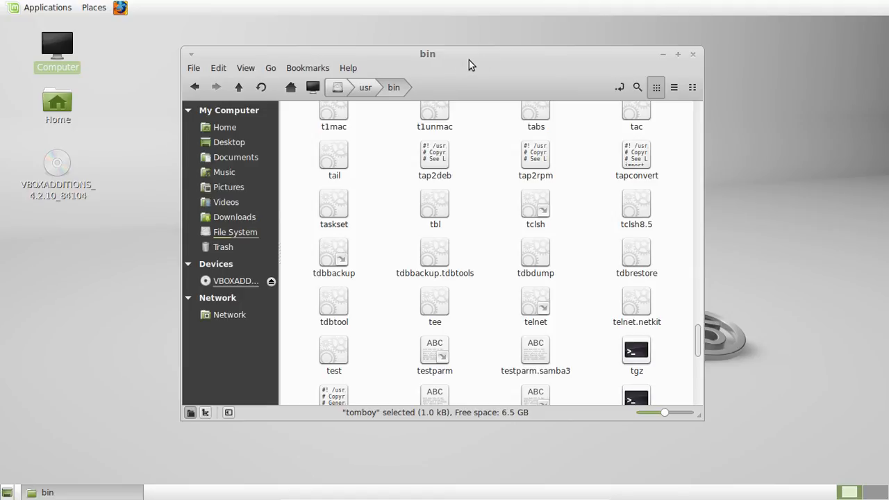